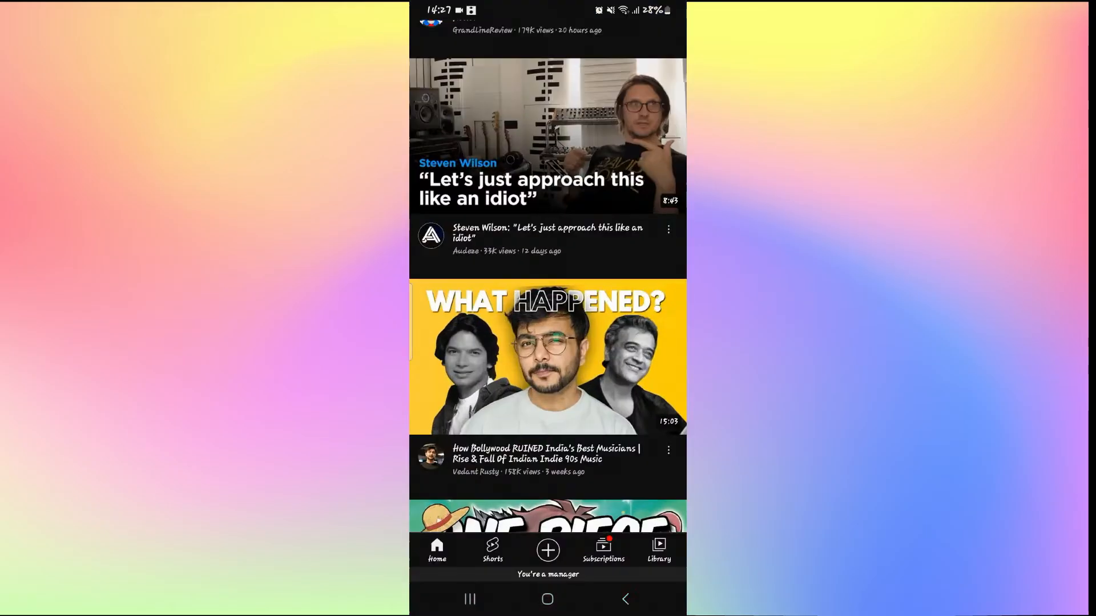
- Scroll down through the YouTube home feed before heading to the phone's settings search
{"action": "scroll", "scroll_direction": "down", "scroll_amount": 3}
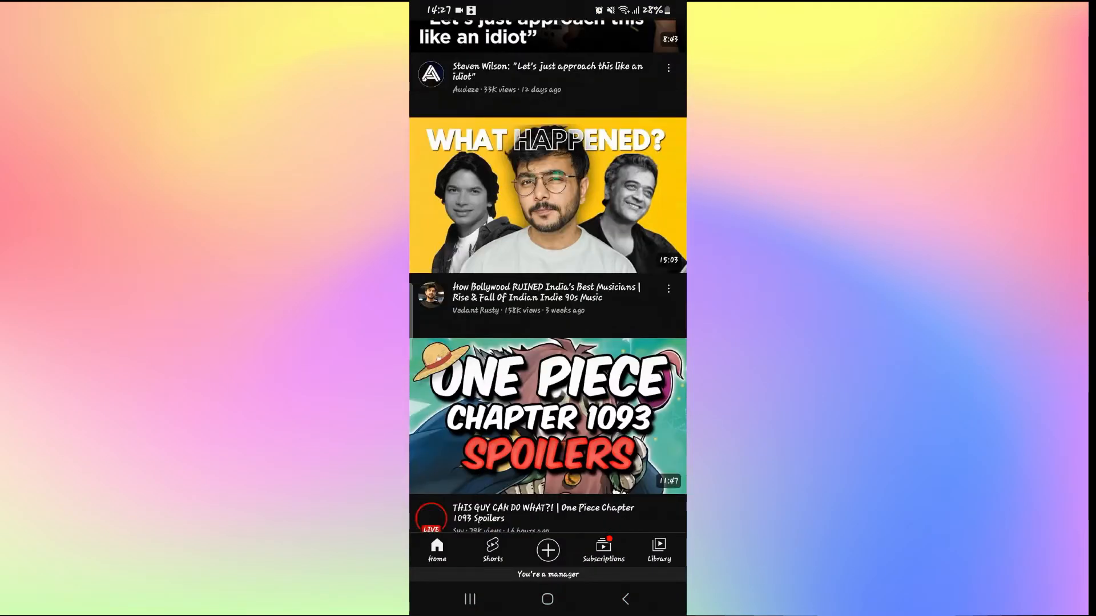
{"action": "scroll", "scroll_direction": "down", "scroll_amount": 3}
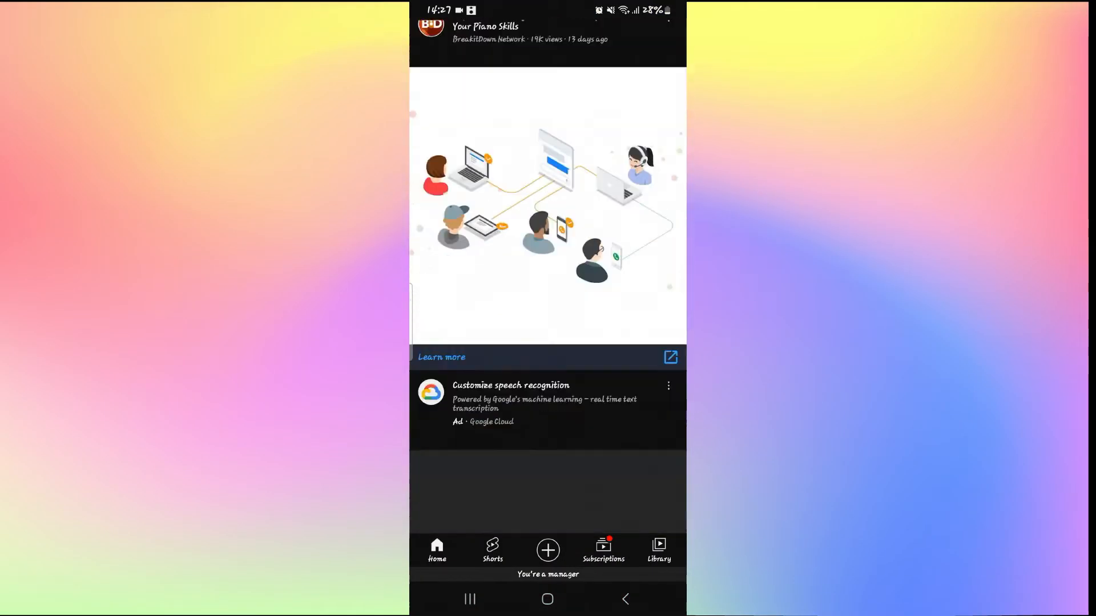
{"action": "scroll", "scroll_direction": "down", "scroll_amount": 3}
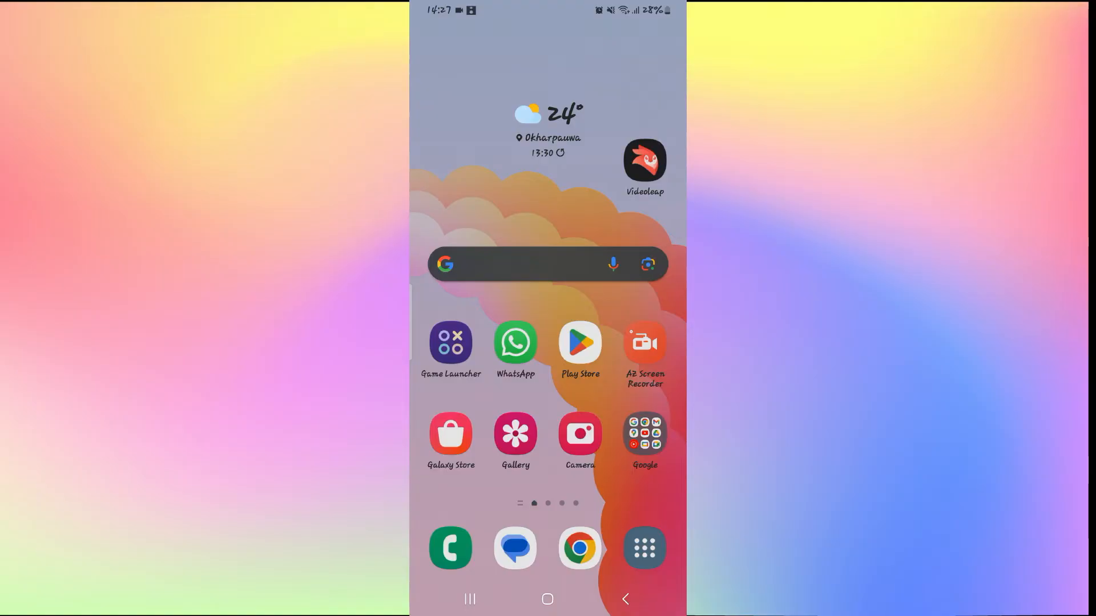
{"action": "scroll", "scroll_direction": "down", "scroll_amount": 3}
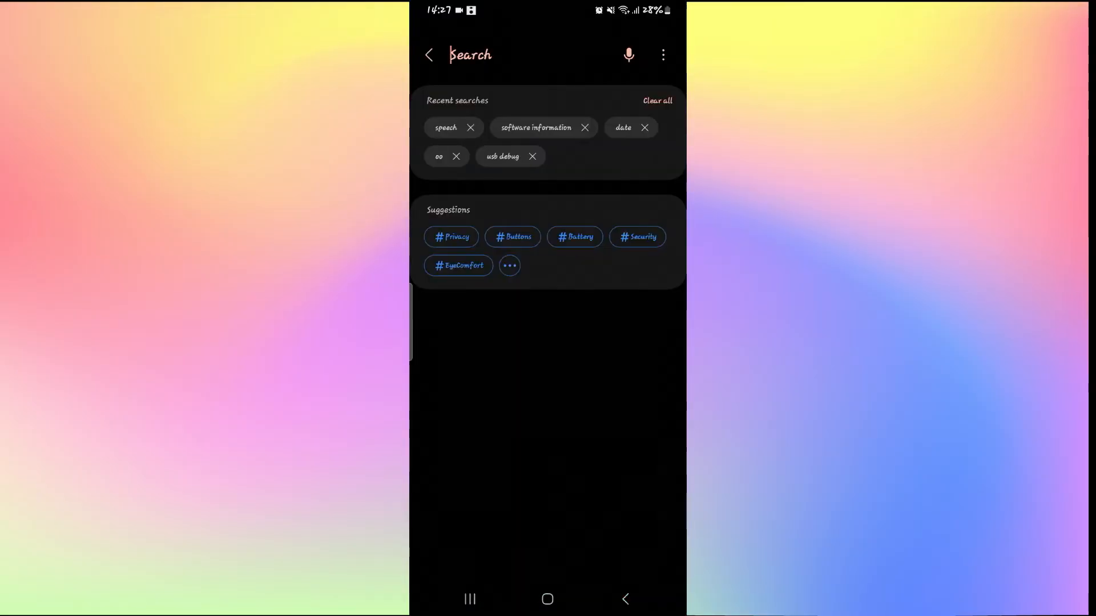
- Search Settings for 'stor', then scroll the installed apps list down toward Mobile Legends
{"action": "type", "text": "stor"}
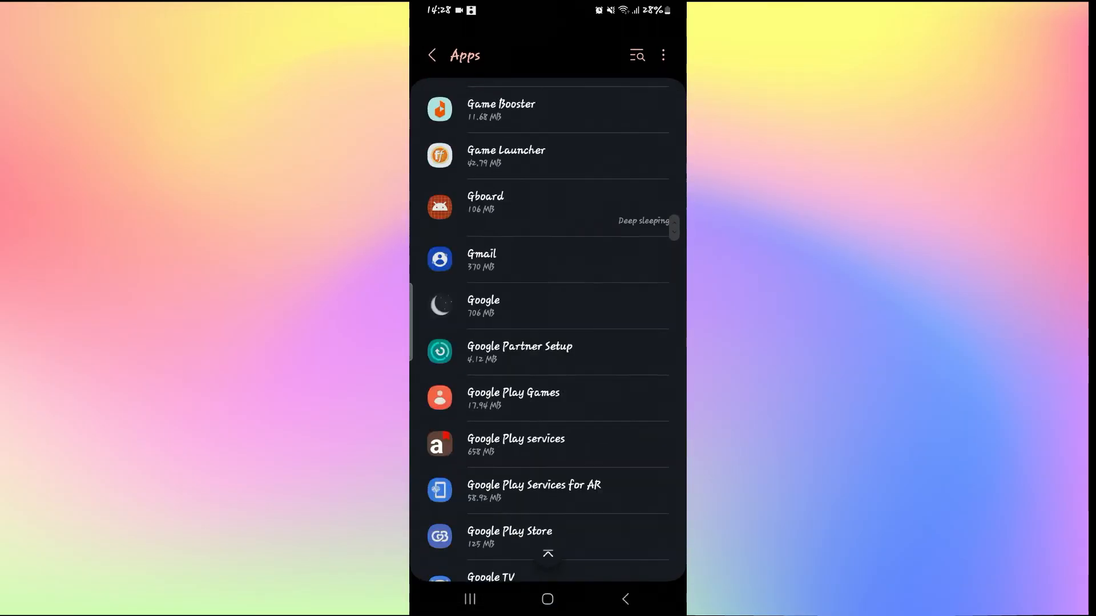
{"action": "scroll", "scroll_direction": "down", "scroll_amount": 3}
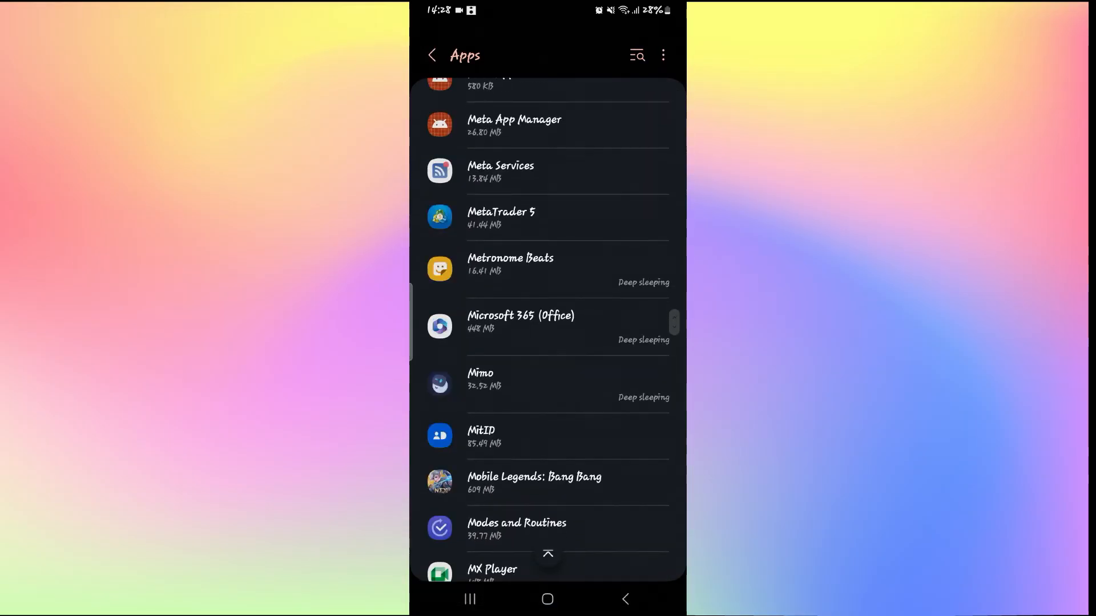
{"action": "scroll", "scroll_direction": "down", "scroll_amount": 3}
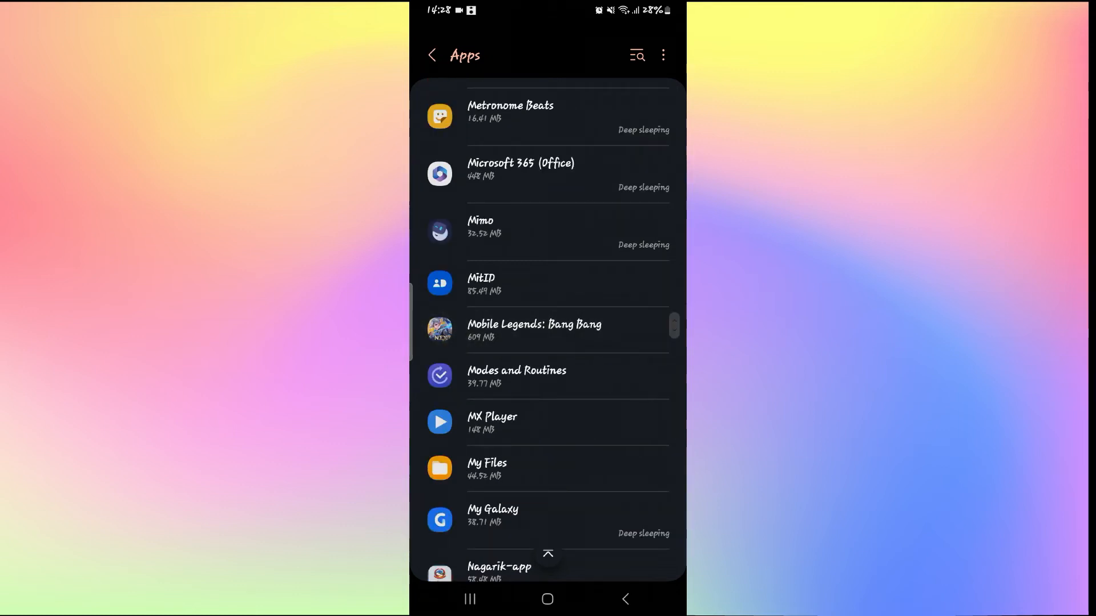
- View the Mobile Legends: Bang Bang App info page and scroll through its details
{"action": "left_click", "coordinate": [534, 330]}
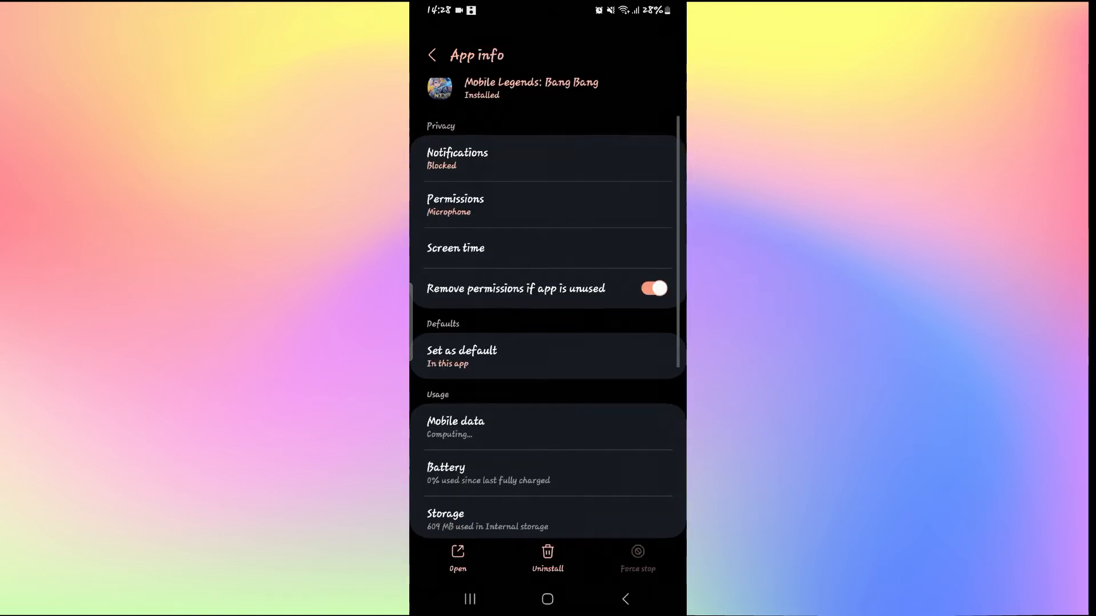
{"action": "scroll", "scroll_direction": "down", "scroll_amount": 3}
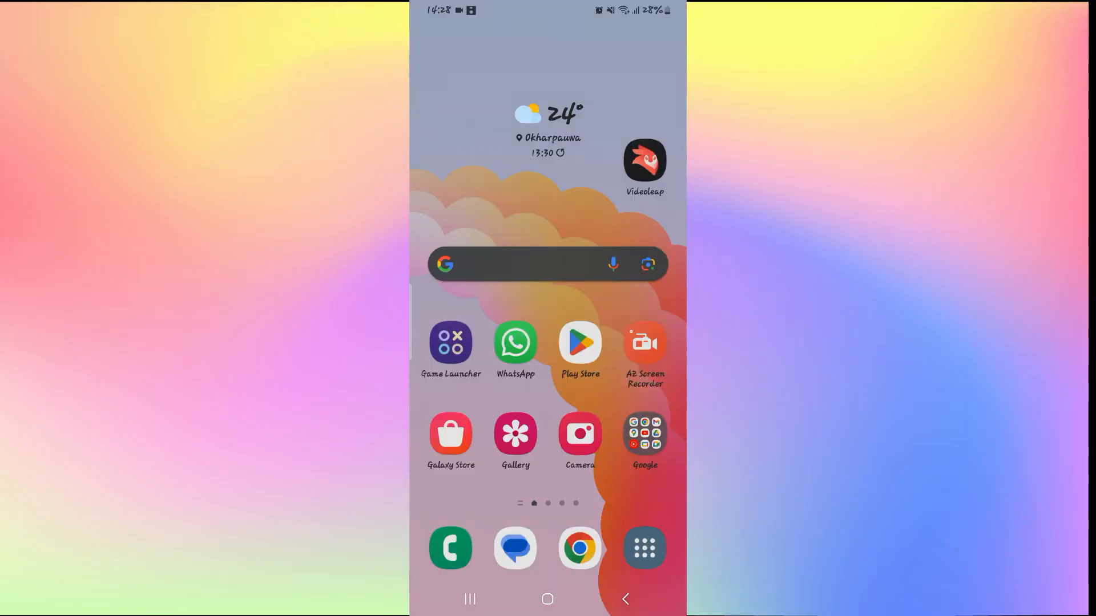
{"action": "left_click", "coordinate": [579, 343]}
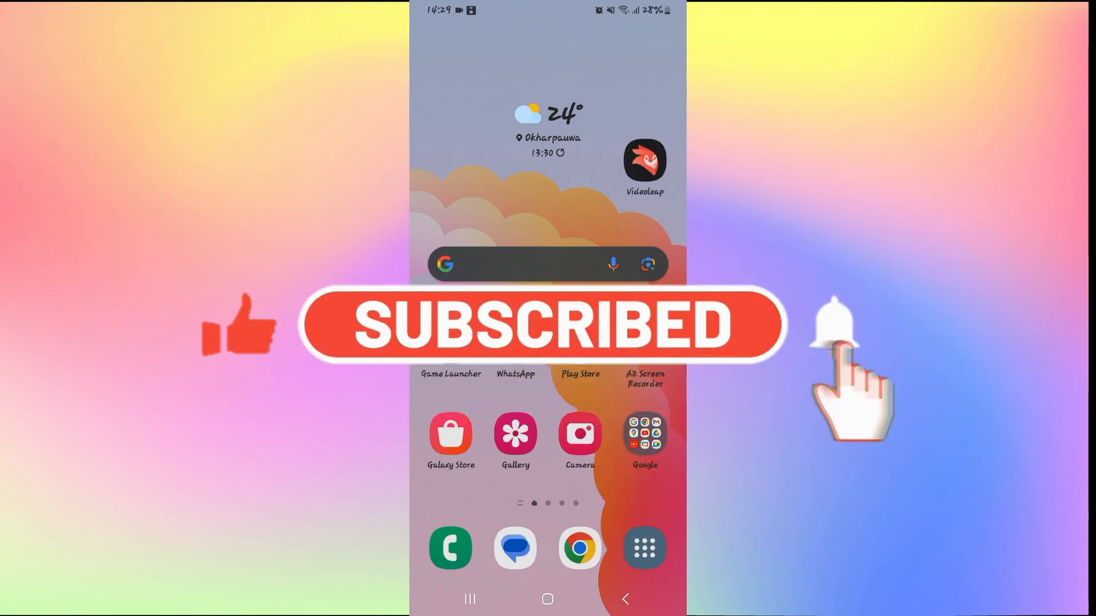
{"action": "left_click", "coordinate": [832, 331]}
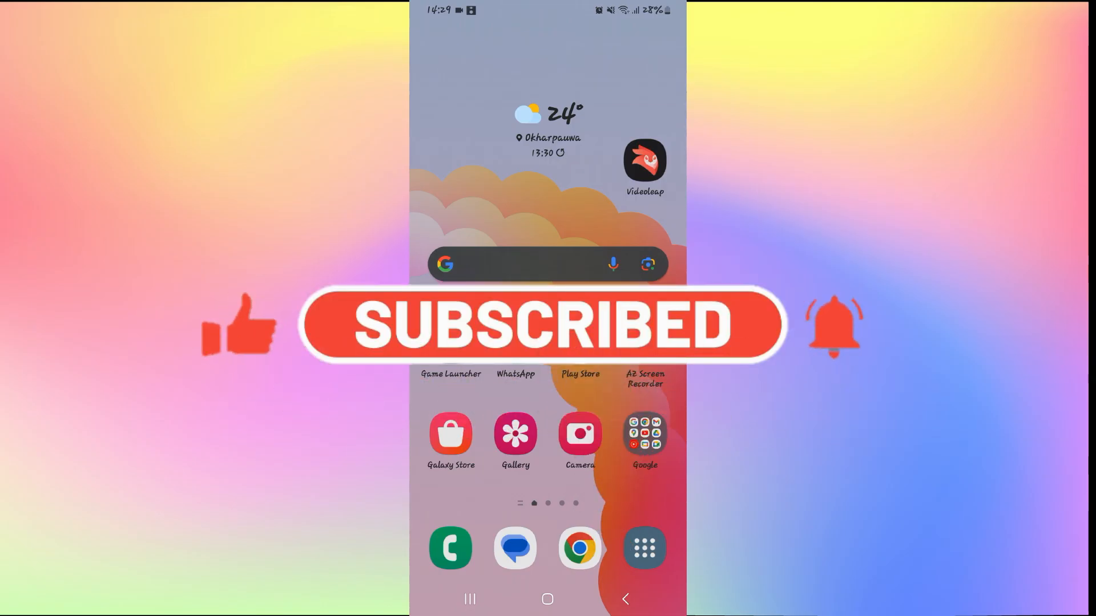